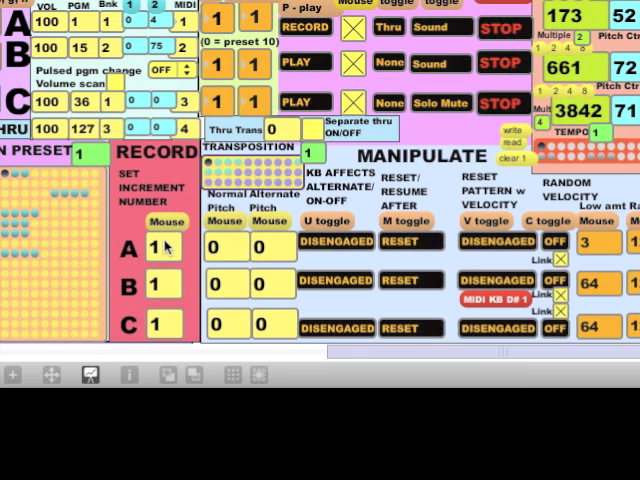
{"action": "mouse_move", "coordinate": [170, 244]}
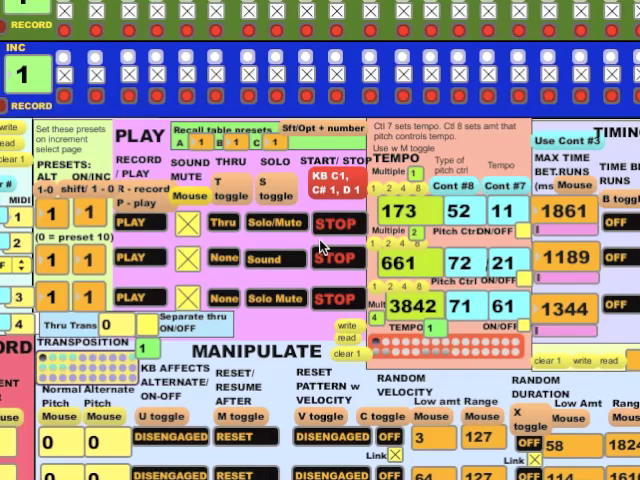
{"action": "scroll", "scroll_direction": "down", "scroll_amount": 3}
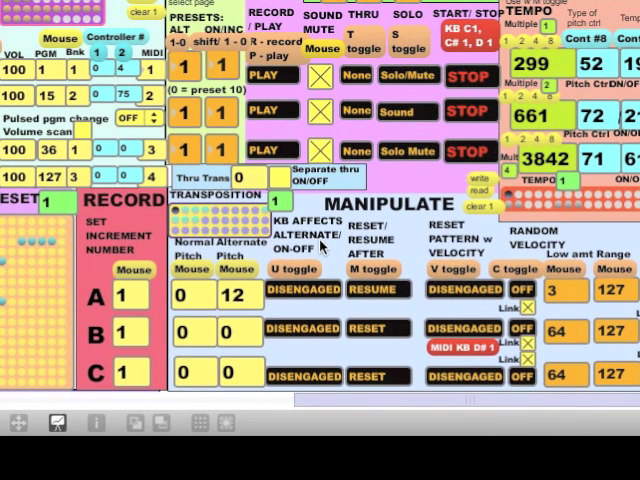
- Bring the NOTE PLAYED grid and tempo section of the patch into view
{"action": "left_click", "coordinate": [300, 290]}
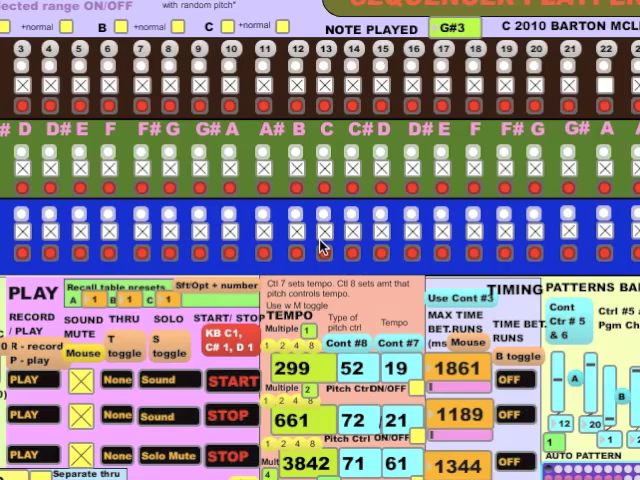
- Toggle notes in track A's upper pitch row while the sequencer plays
{"action": "left_click", "coordinate": [324, 64]}
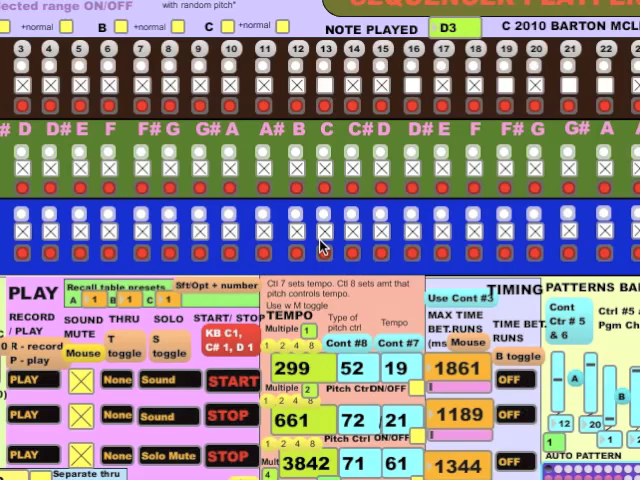
{"action": "left_click", "coordinate": [380, 68]}
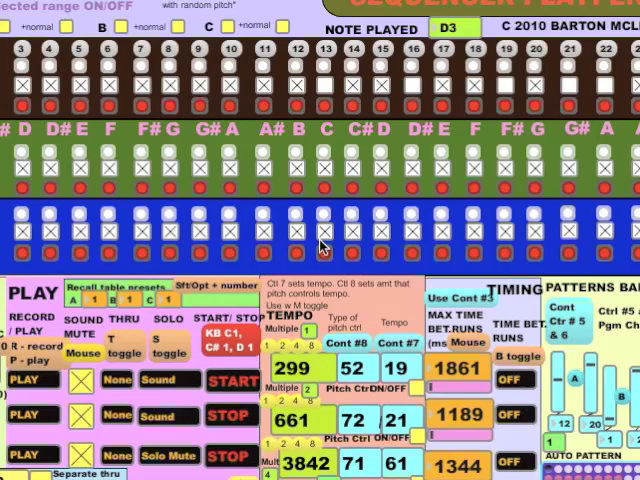
{"action": "left_click", "coordinate": [380, 64]}
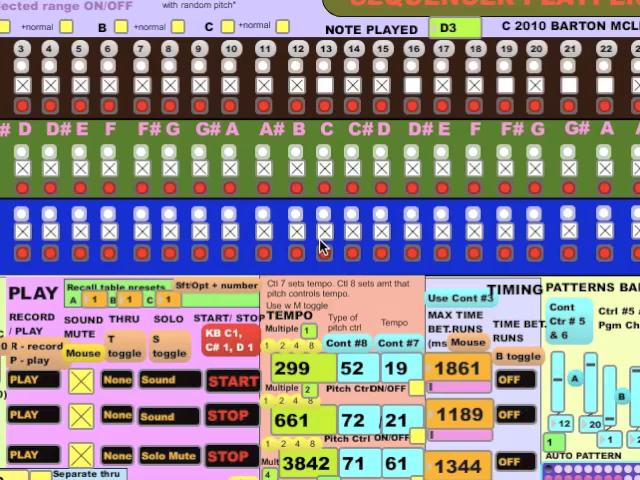
{"action": "left_click", "coordinate": [444, 66]}
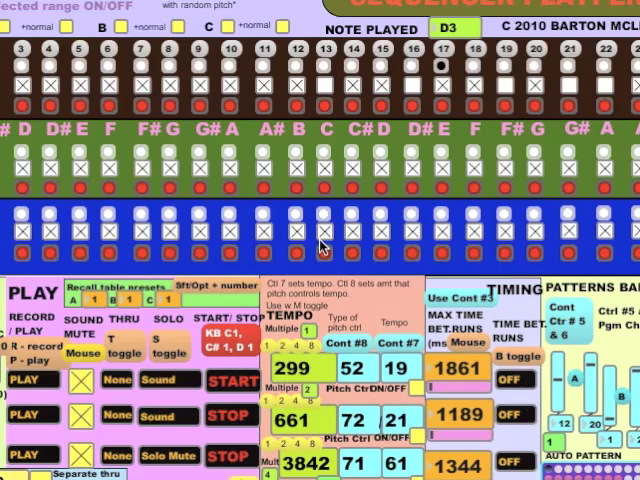
{"action": "left_click", "coordinate": [380, 68]}
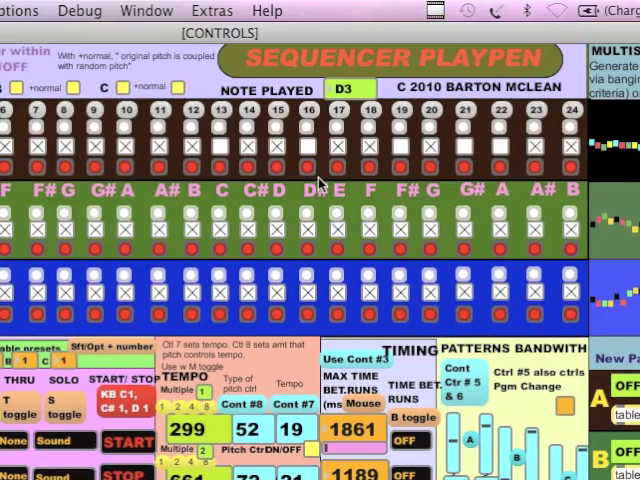
- Toggle notes in track A's second pitch row so the played note moves from D3 to D5 and C5
{"action": "left_click", "coordinate": [192, 140]}
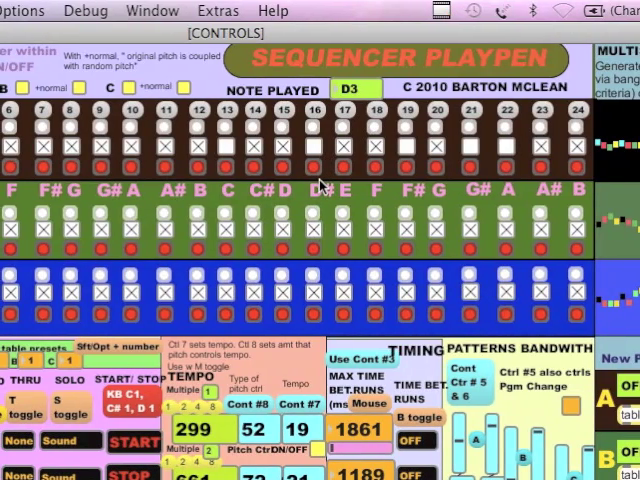
{"action": "left_click", "coordinate": [252, 128]}
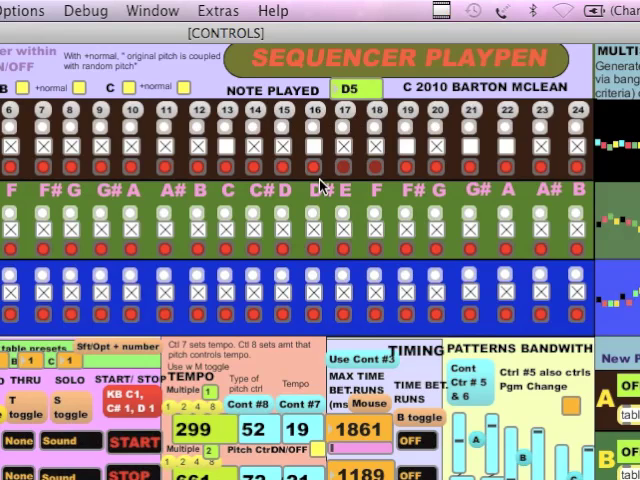
{"action": "left_click", "coordinate": [252, 128]}
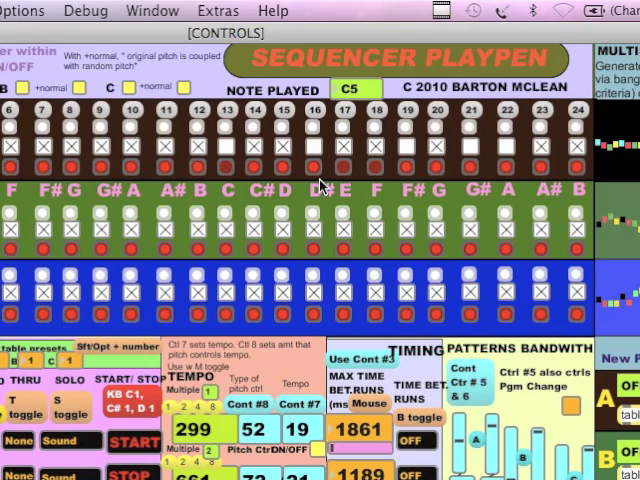
{"action": "left_click", "coordinate": [376, 128]}
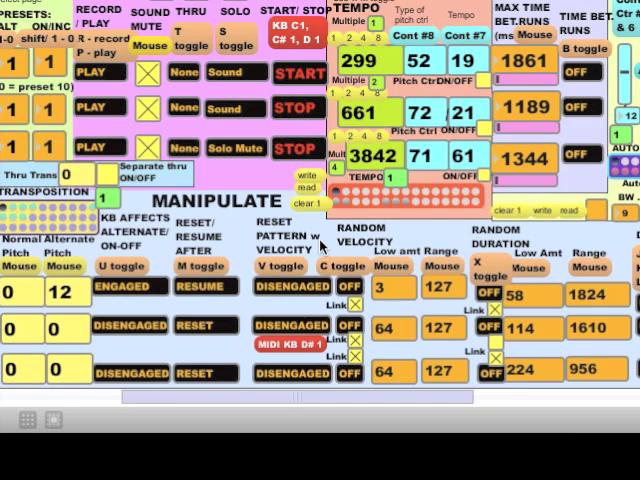
- Turn on RANDOM VELOCITY for track A in the MANIPULATE section
{"action": "left_click", "coordinate": [348, 288]}
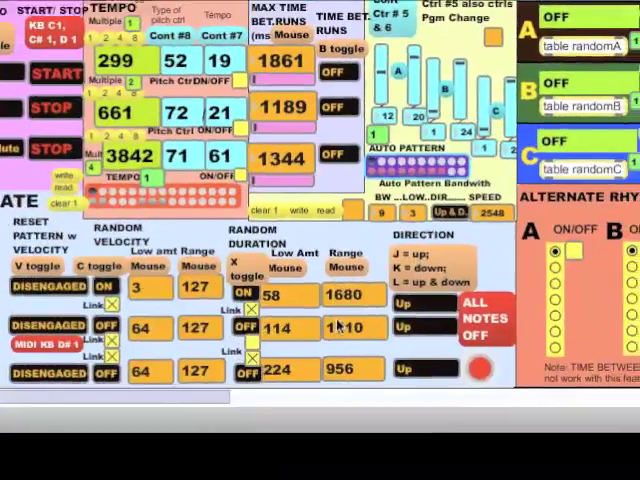
{"action": "scroll", "scroll_direction": "down", "scroll_amount": 3}
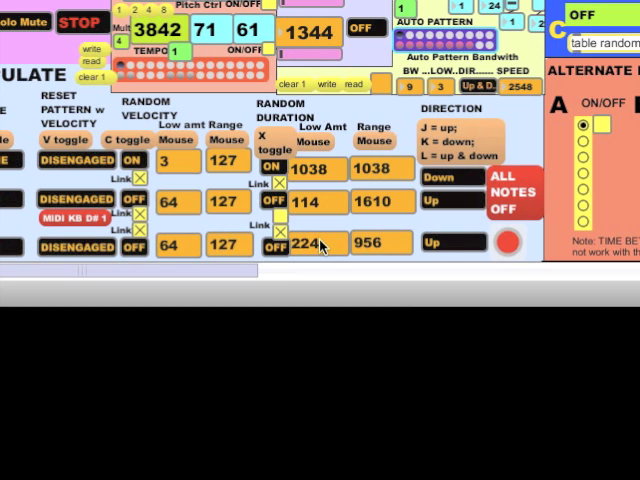
- Set track A's DIRECTION to Down with its duration range linked at 1038
{"action": "left_click", "coordinate": [438, 176]}
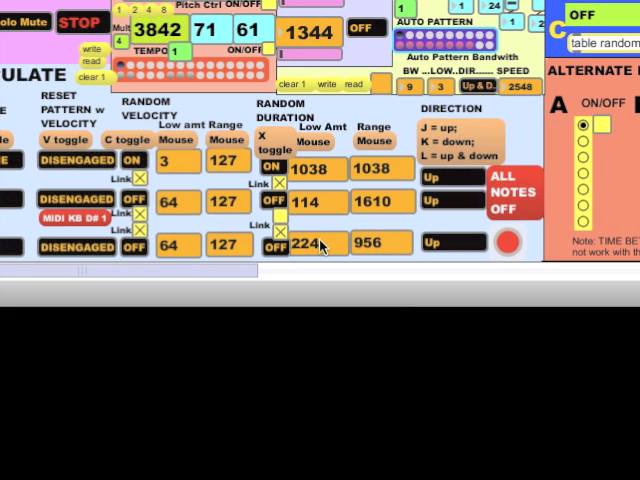